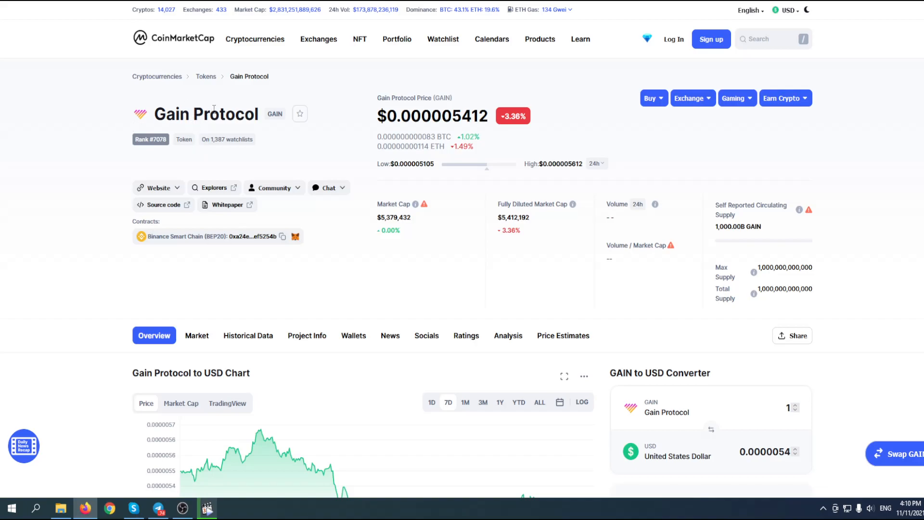
{"action": "double_click", "coordinate": [206, 113]}
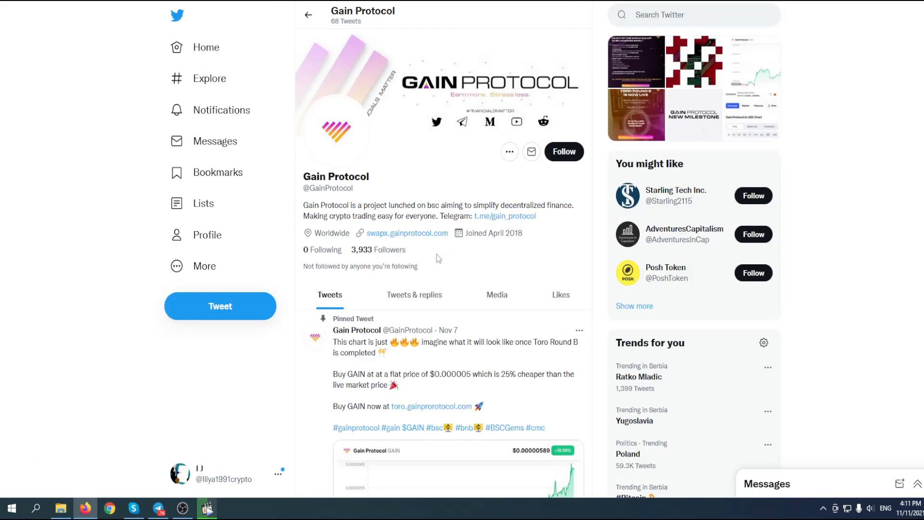
{"action": "mouse_move", "coordinate": [426, 266]}
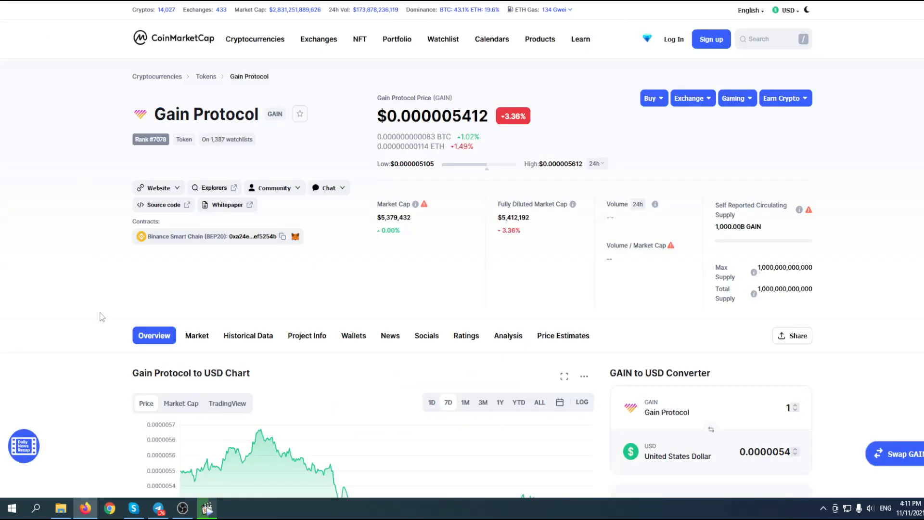
- Scroll down to the 7-day Gain Protocol to USD chart and GAIN price statistics
{"action": "scroll", "scroll_direction": "down", "scroll_amount": 3}
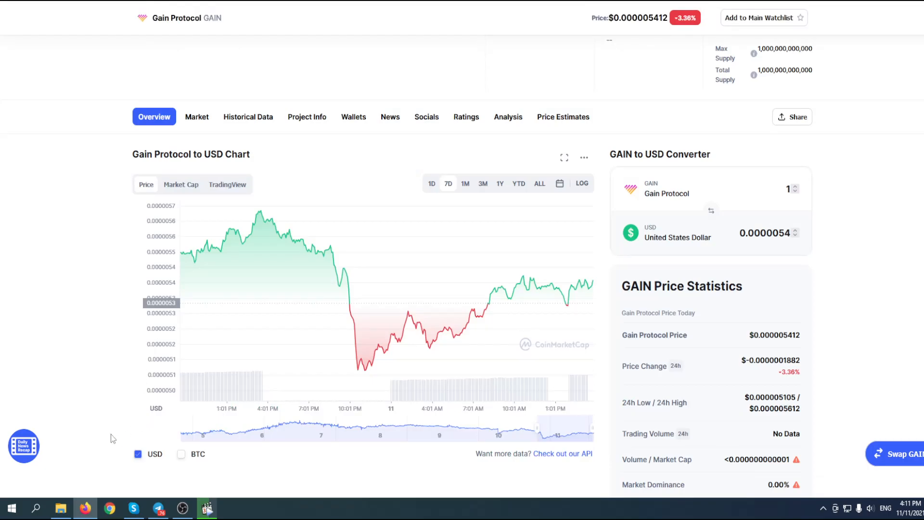
{"action": "mouse_move", "coordinate": [388, 342]}
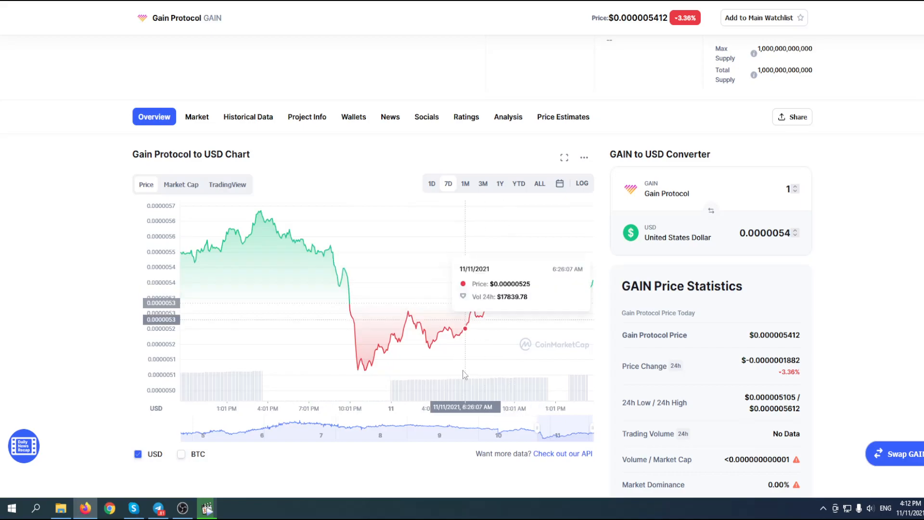
{"action": "mouse_move", "coordinate": [465, 375]}
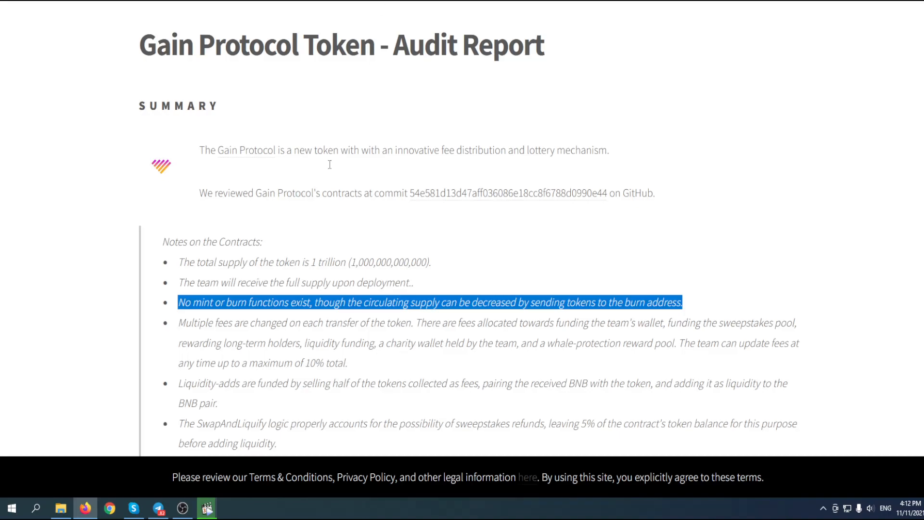
- Scroll through the summary of Solidity Finance's Gain Protocol audit report
{"action": "scroll", "scroll_direction": "up", "scroll_amount": 3}
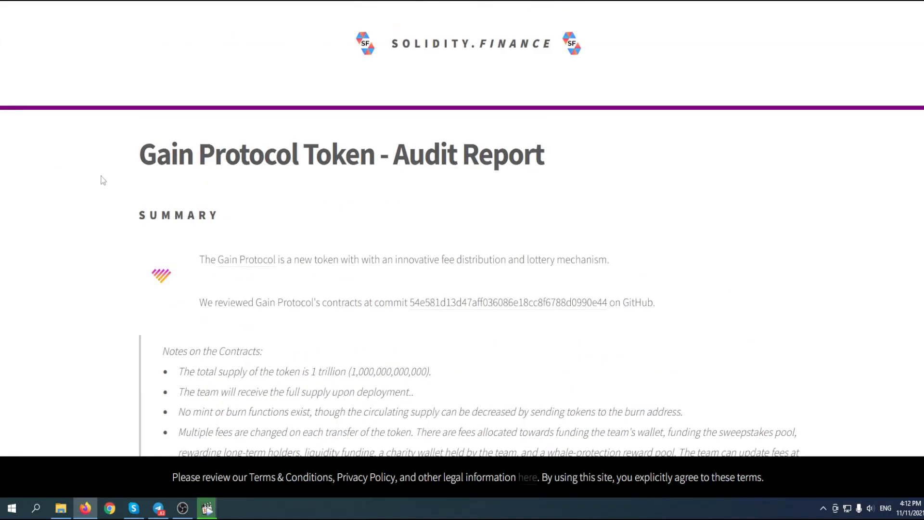
{"action": "scroll", "scroll_direction": "down", "scroll_amount": 3}
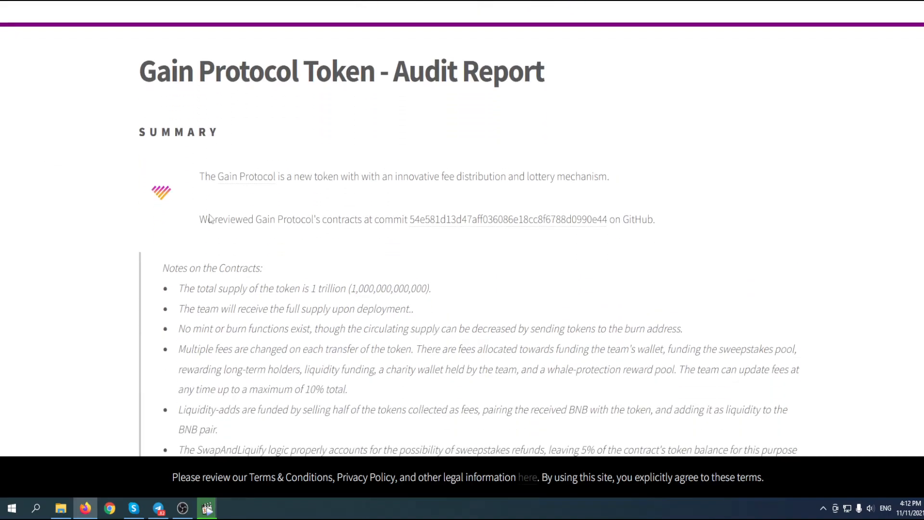
{"action": "scroll", "scroll_direction": "down", "scroll_amount": 3}
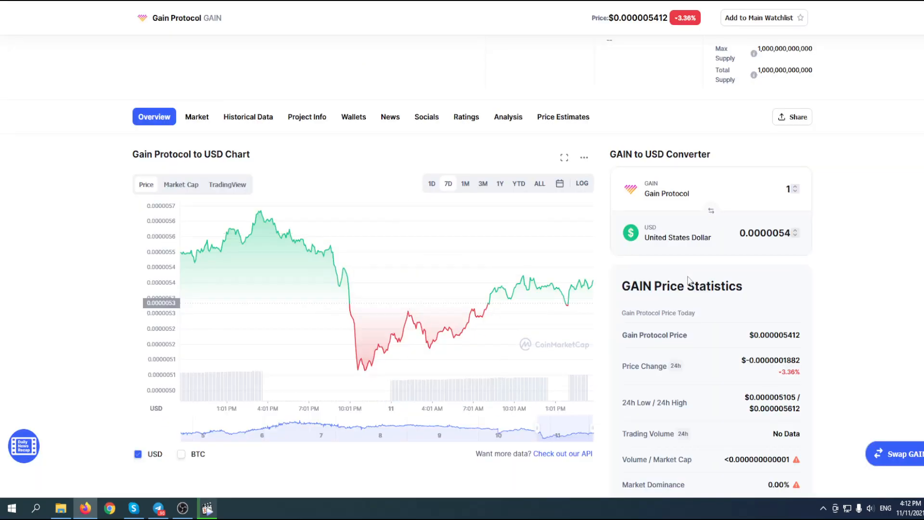
- Scroll up on the Gain Protocol overview, then switch to the Reddit post 'Looks like we are scammed....better sell'
{"action": "scroll", "scroll_direction": "up", "scroll_amount": 3}
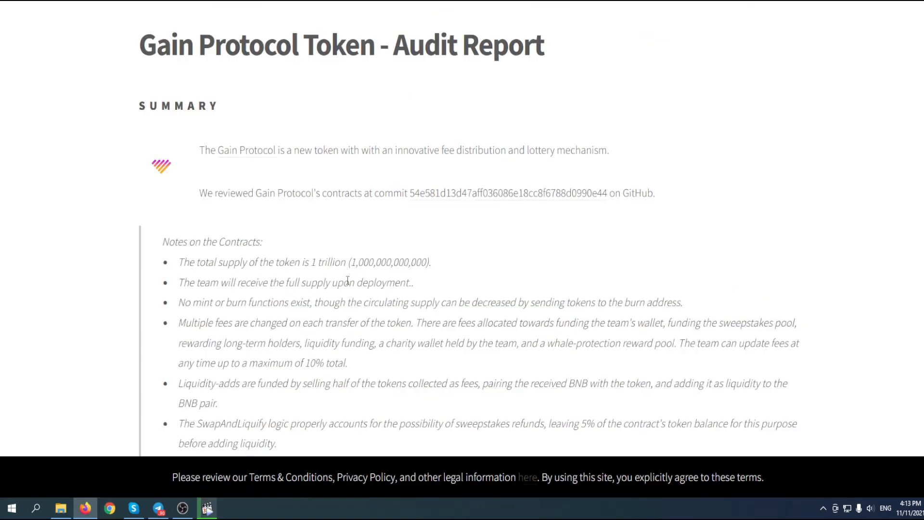
{"action": "mouse_move", "coordinate": [354, 160]}
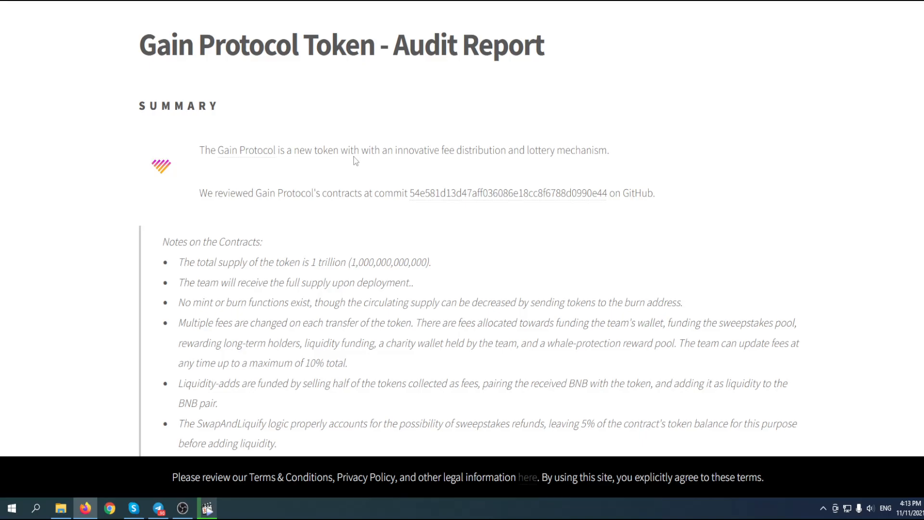
{"action": "mouse_move", "coordinate": [370, 123]}
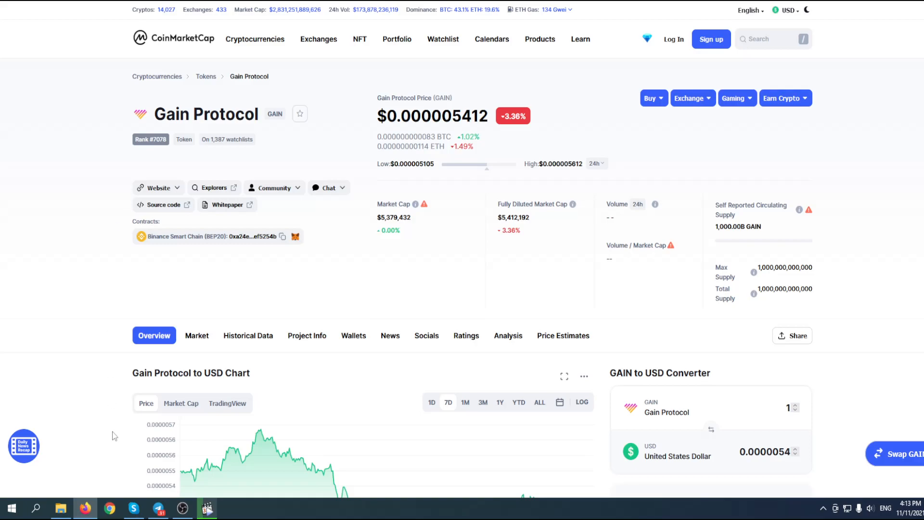
{"action": "mouse_move", "coordinate": [121, 382]}
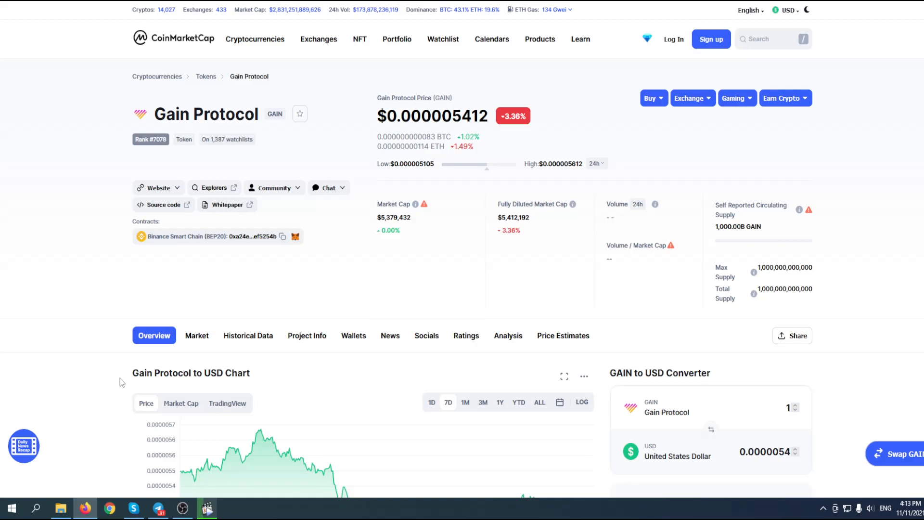
{"action": "mouse_move", "coordinate": [169, 380]}
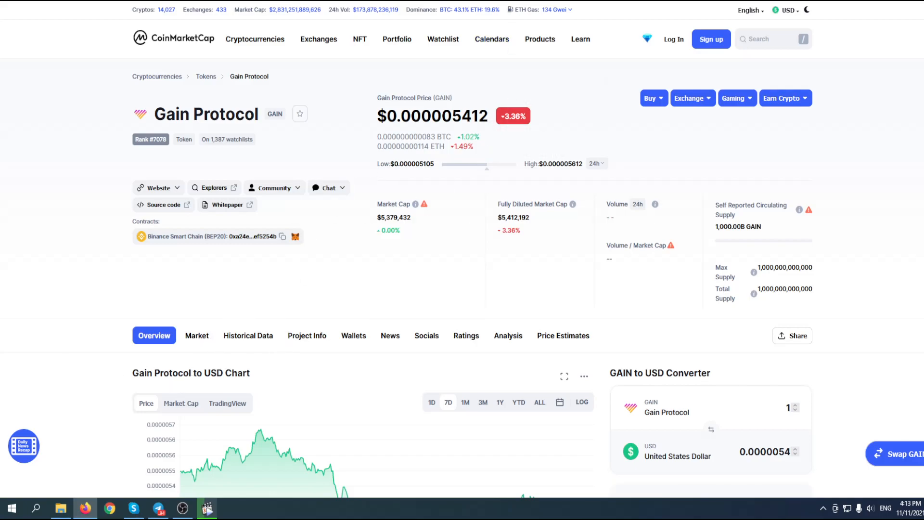
{"action": "left_click", "coordinate": [491, 39]}
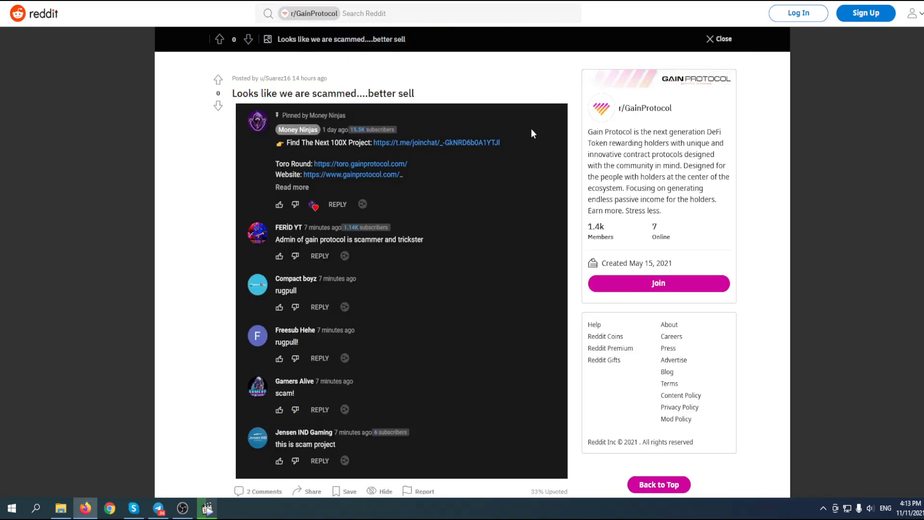
{"action": "mouse_move", "coordinate": [548, 244]}
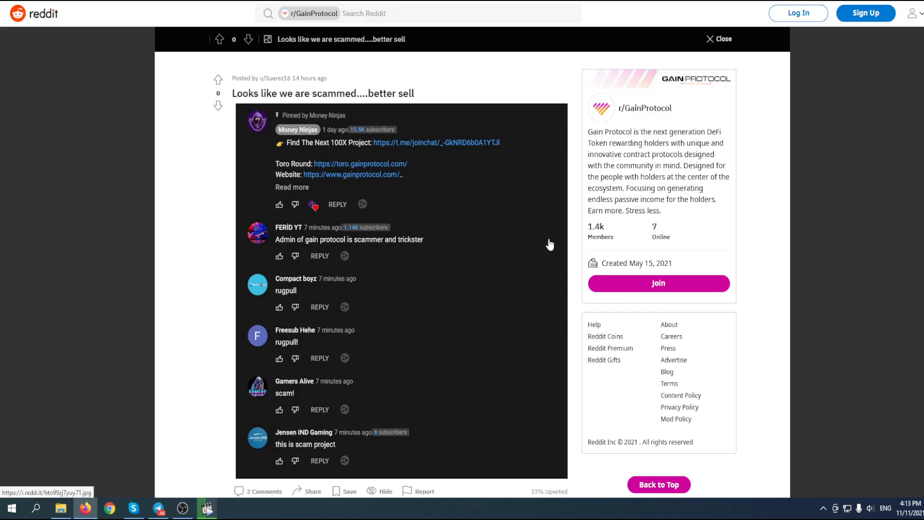
{"action": "mouse_move", "coordinate": [559, 231]}
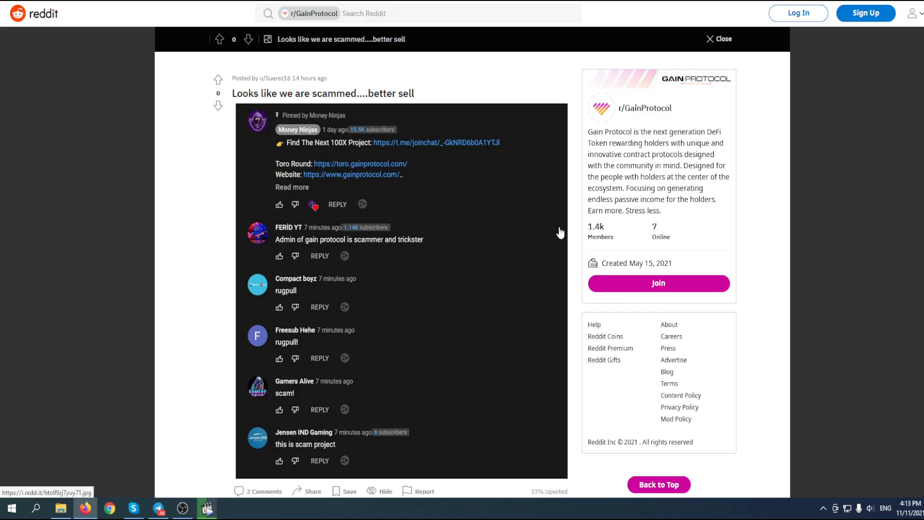
{"action": "mouse_move", "coordinate": [570, 208]}
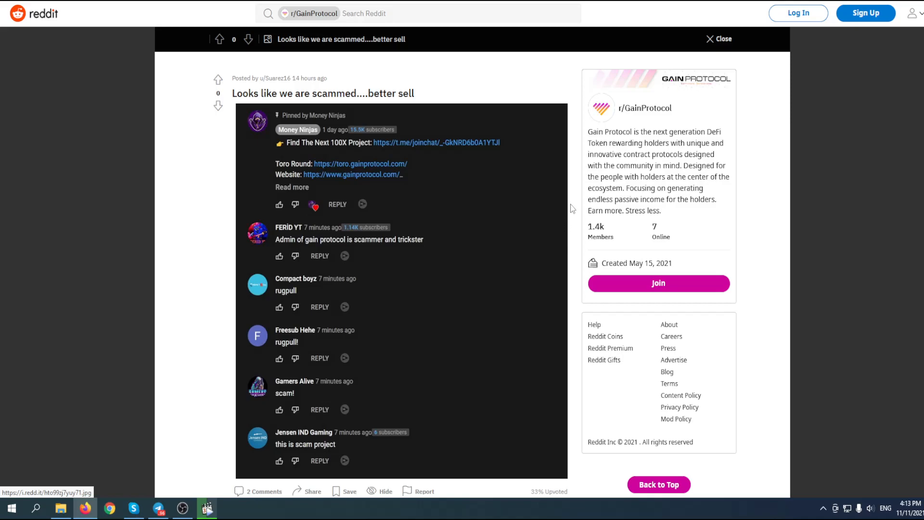
{"action": "mouse_move", "coordinate": [500, 281]}
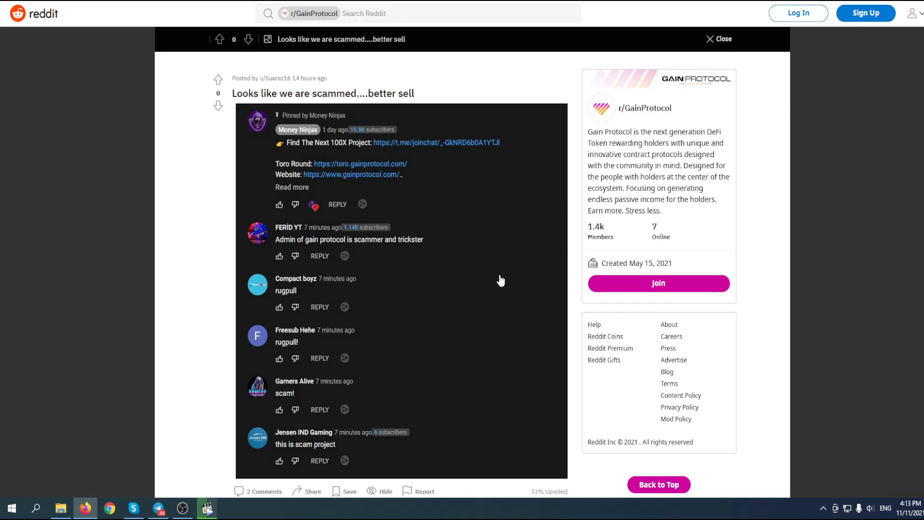
{"action": "mouse_move", "coordinate": [520, 307]}
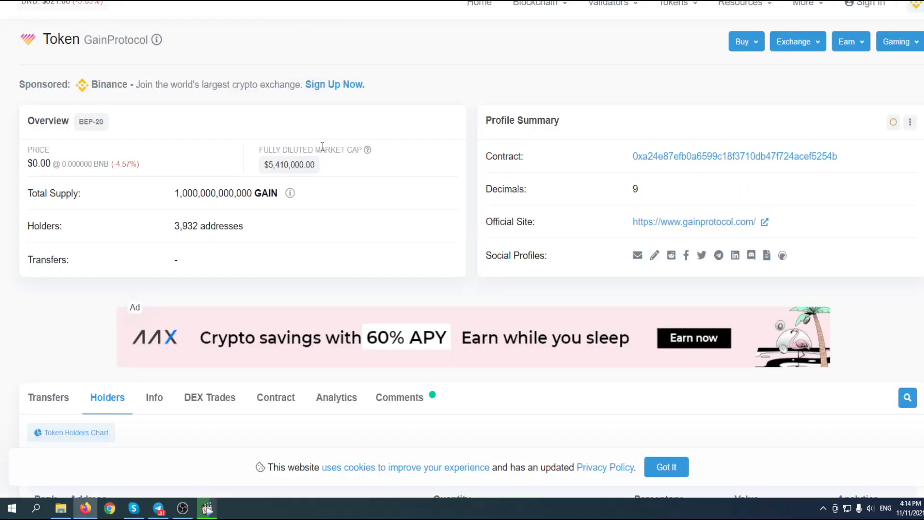
- Scroll the BscScan Gain Protocol page to the top holders table and their percentages
{"action": "scroll", "scroll_direction": "down", "scroll_amount": 3}
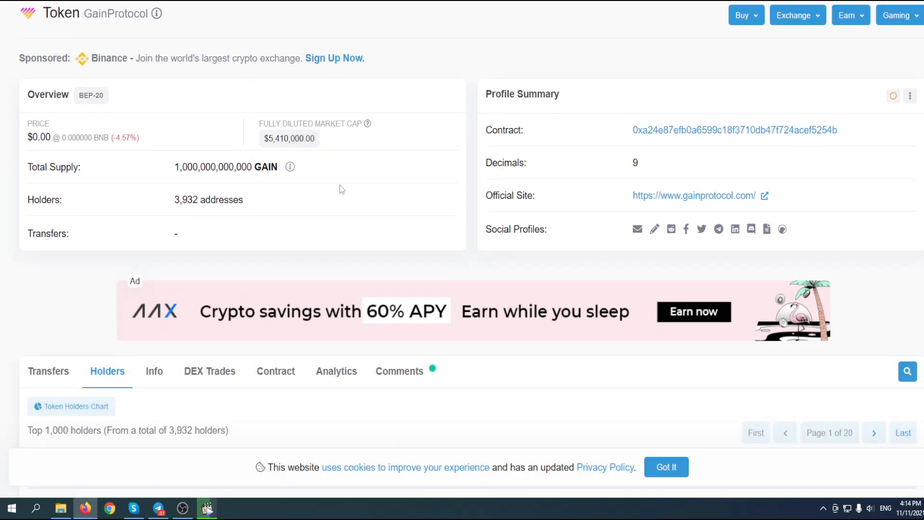
{"action": "scroll", "scroll_direction": "down", "scroll_amount": 3}
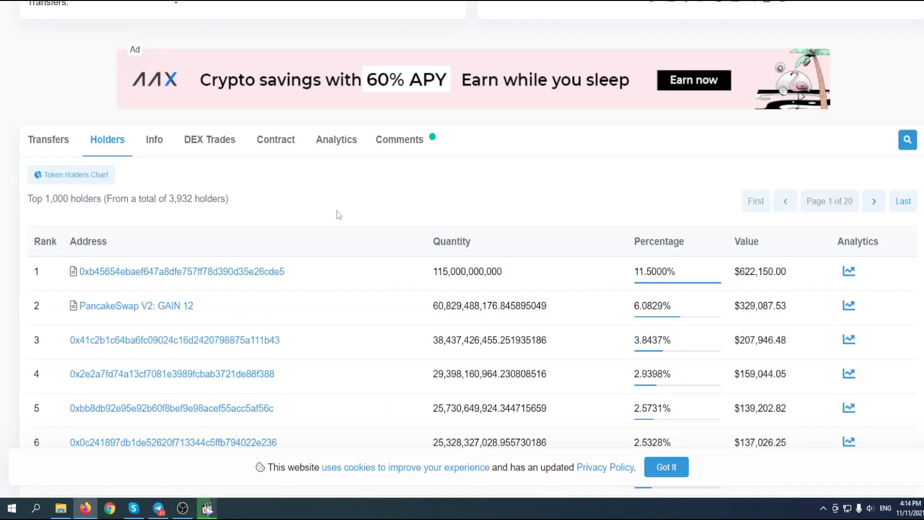
{"action": "mouse_move", "coordinate": [346, 226]}
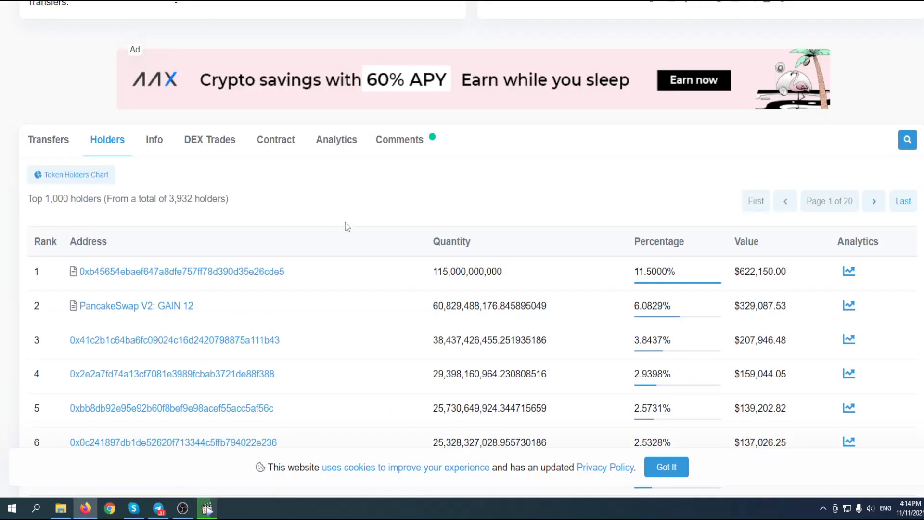
{"action": "scroll", "scroll_direction": "down", "scroll_amount": 3}
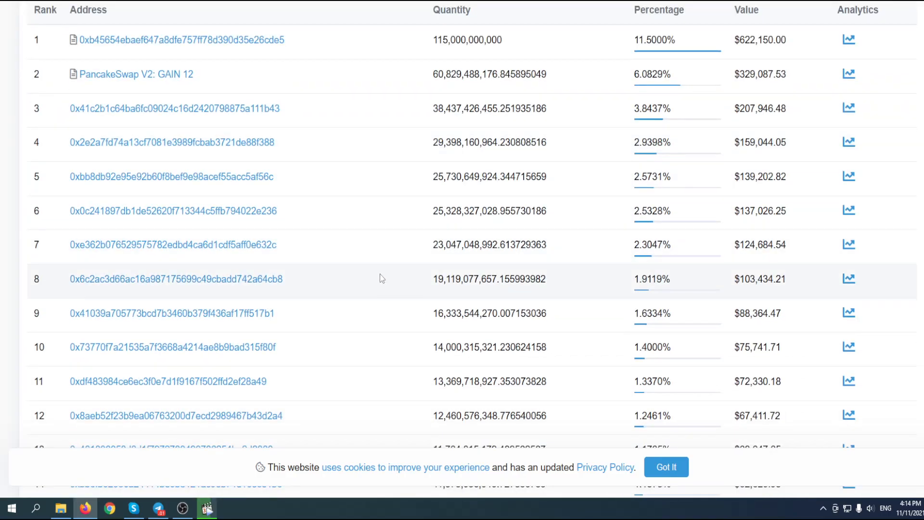
{"action": "scroll", "scroll_direction": "up", "scroll_amount": 3}
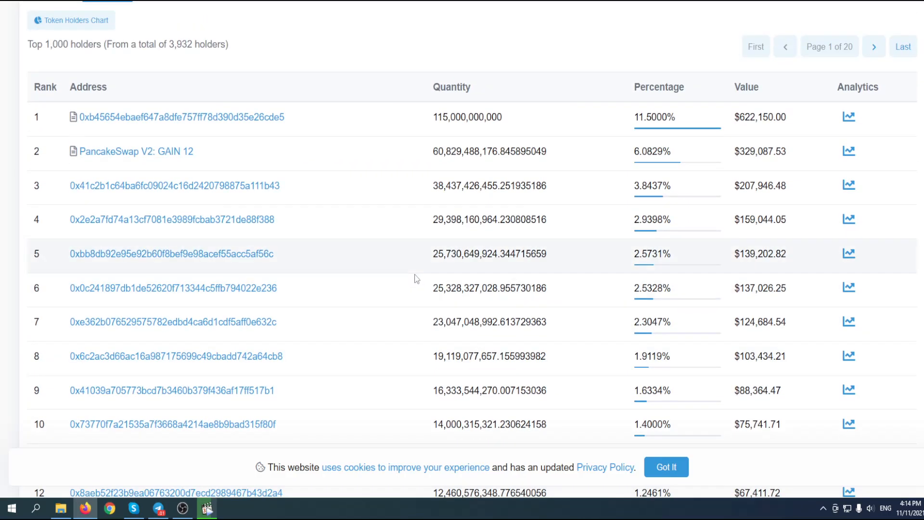
{"action": "mouse_move", "coordinate": [472, 356]}
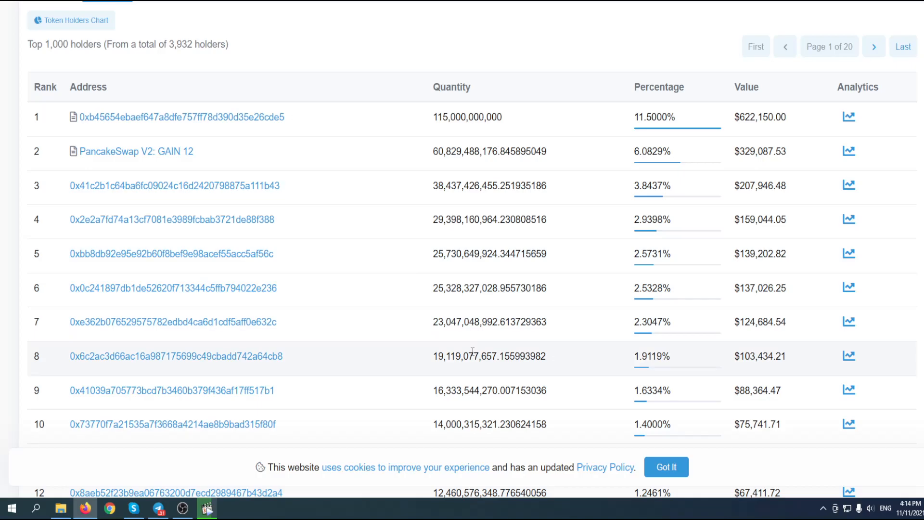
{"action": "scroll", "scroll_direction": "up", "scroll_amount": 3}
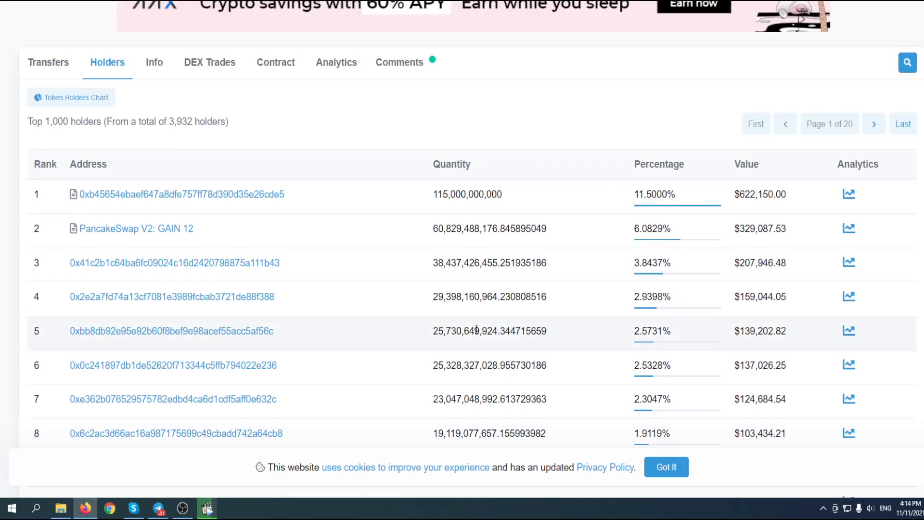
{"action": "mouse_move", "coordinate": [483, 296]}
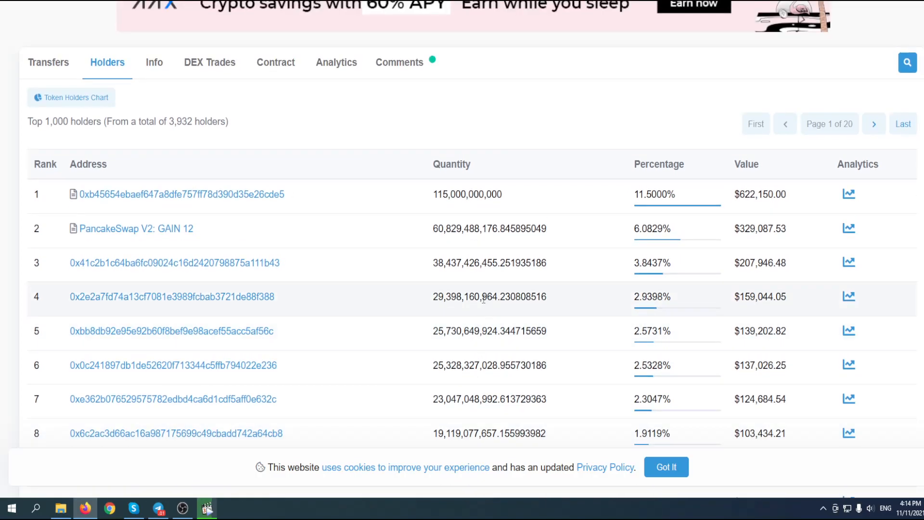
{"action": "mouse_move", "coordinate": [461, 278]}
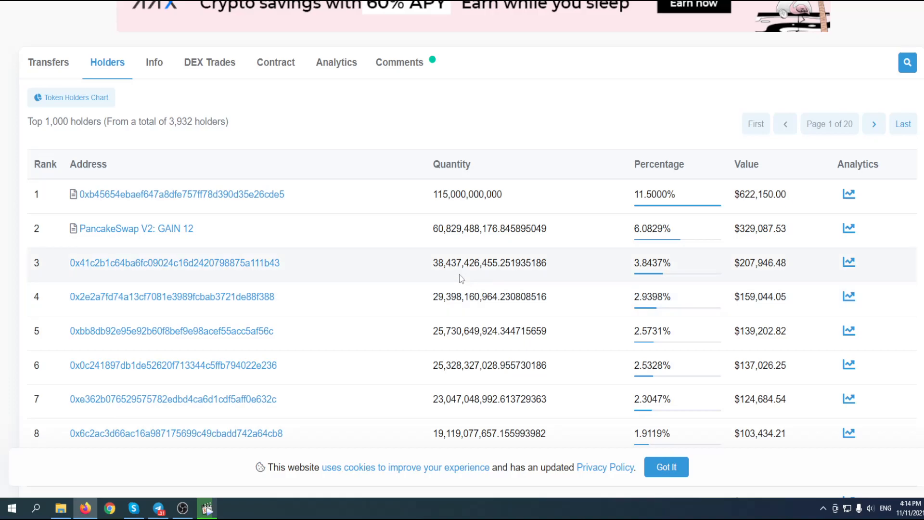
{"action": "scroll", "scroll_direction": "up", "scroll_amount": 3}
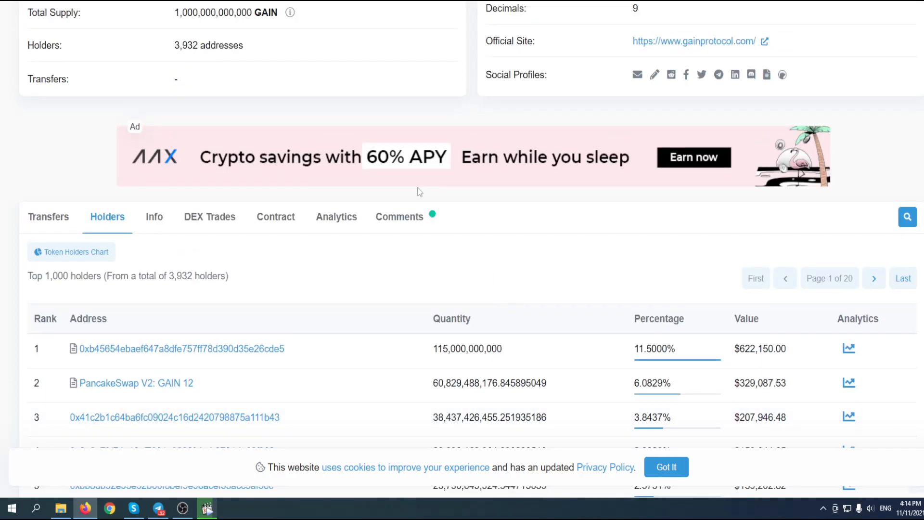
{"action": "scroll", "scroll_direction": "down", "scroll_amount": 3}
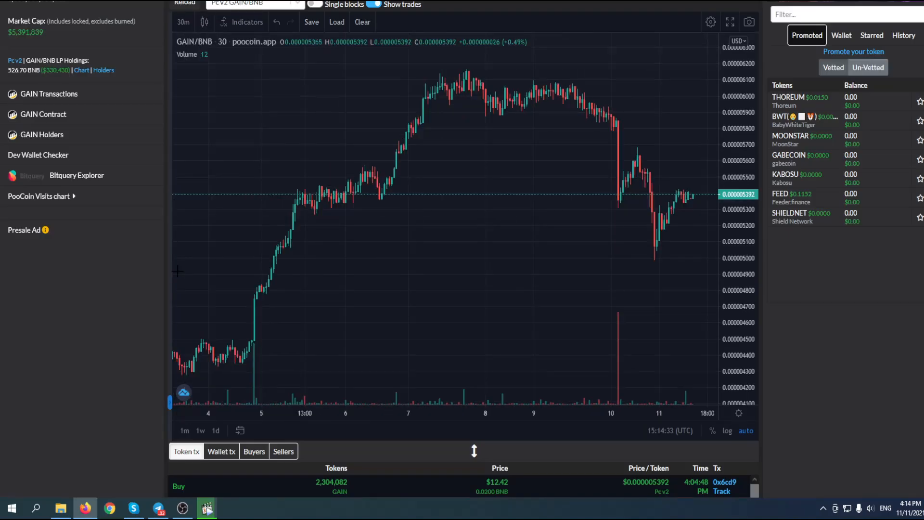
- Scroll PooCoin's Token tx list down to the oldest sells and the first 376,524,638 GAIN buy
{"action": "scroll", "scroll_direction": "down", "scroll_amount": 3}
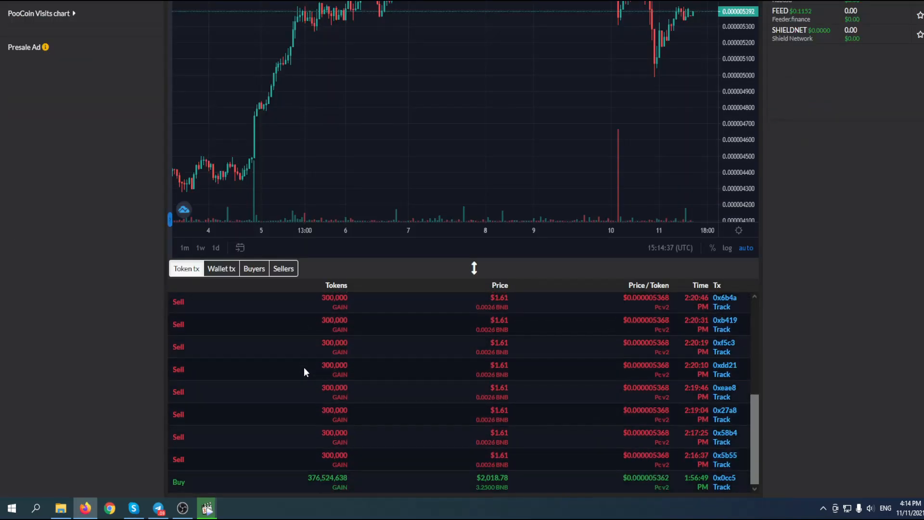
{"action": "scroll", "scroll_direction": "up", "scroll_amount": 3}
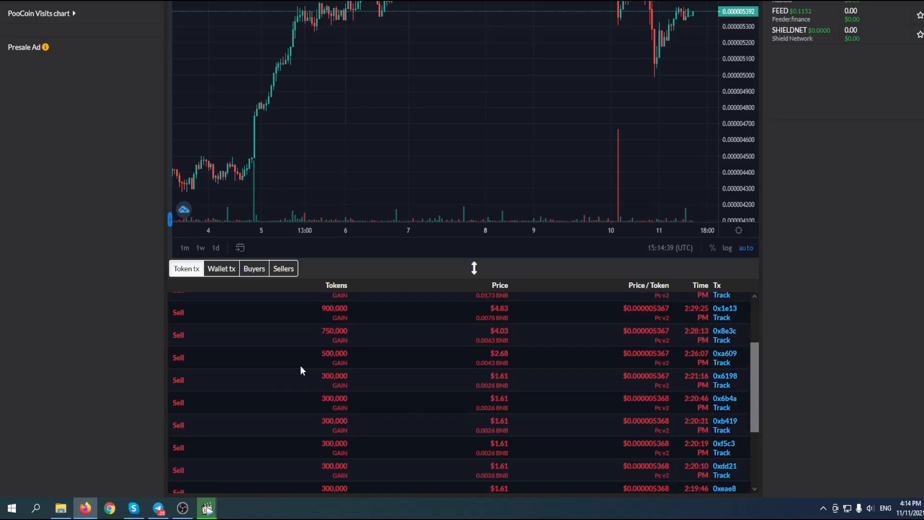
{"action": "scroll", "scroll_direction": "down", "scroll_amount": 3}
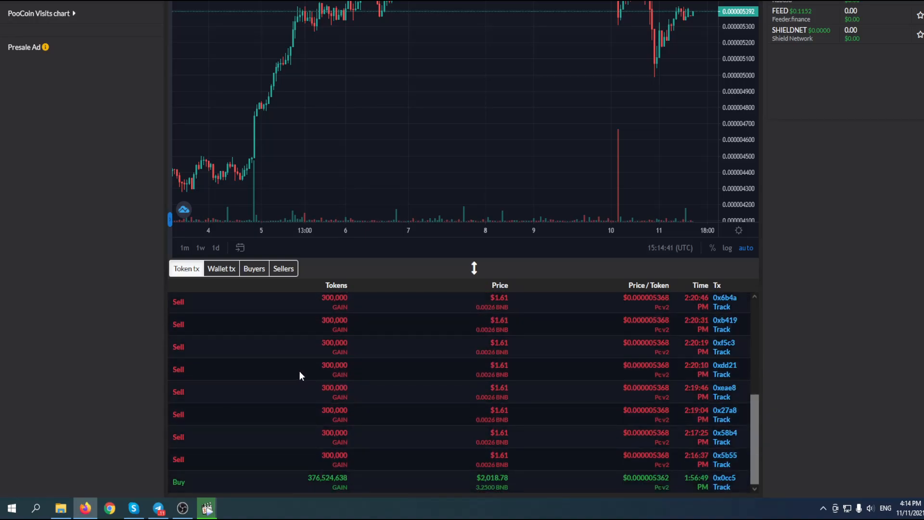
{"action": "mouse_move", "coordinate": [50, 289]}
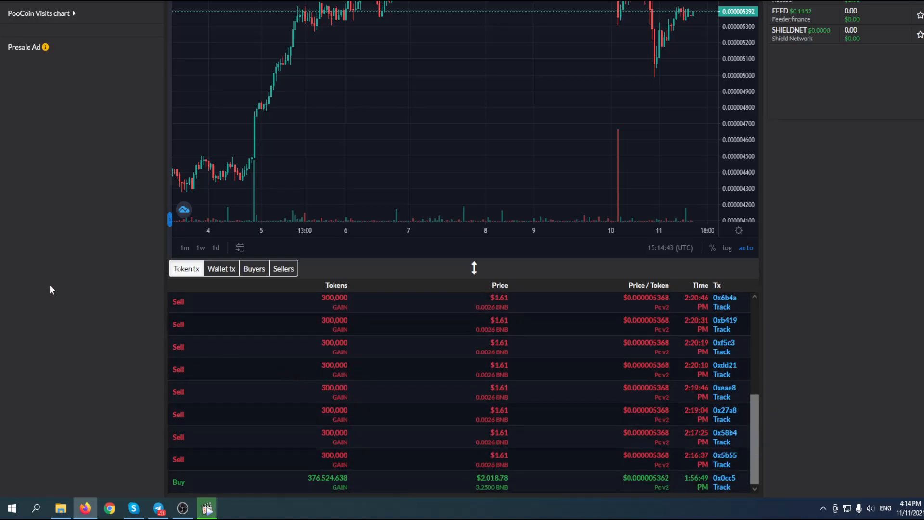
{"action": "scroll", "scroll_direction": "up", "scroll_amount": 3}
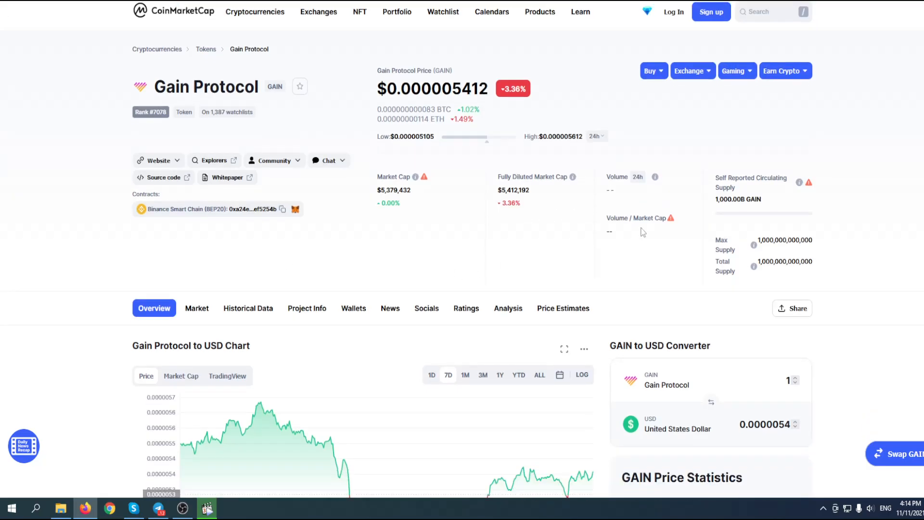
- Scroll through Gain Protocol's Price Estimates, Markets listing and description on CoinMarketCap
{"action": "scroll", "scroll_direction": "down", "scroll_amount": 3}
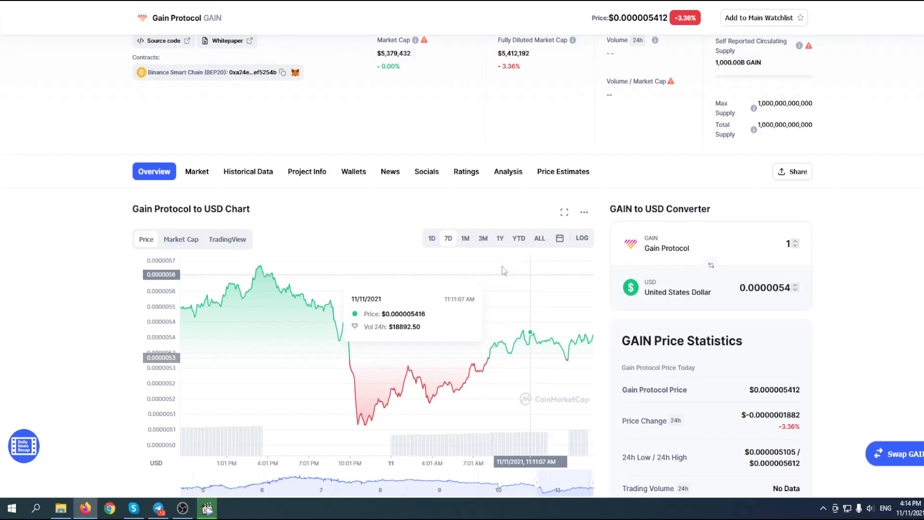
{"action": "scroll", "scroll_direction": "down", "scroll_amount": 3}
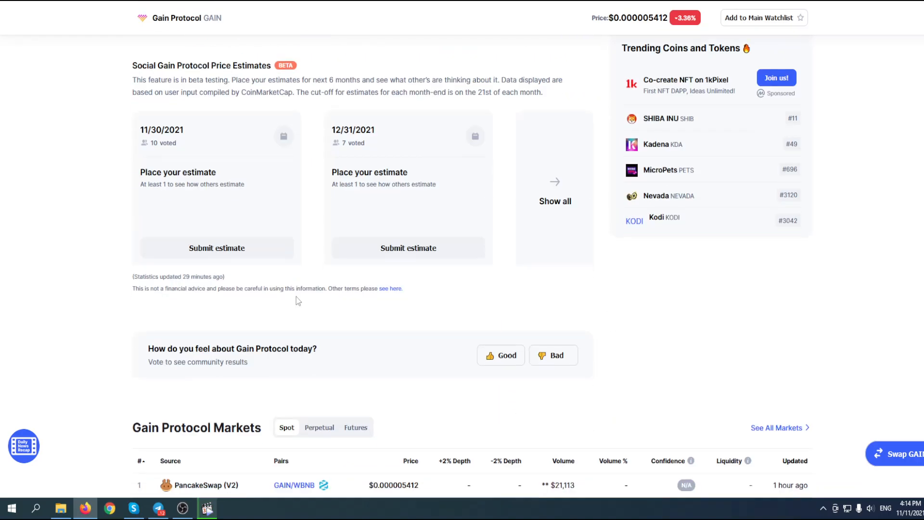
{"action": "scroll", "scroll_direction": "down", "scroll_amount": 3}
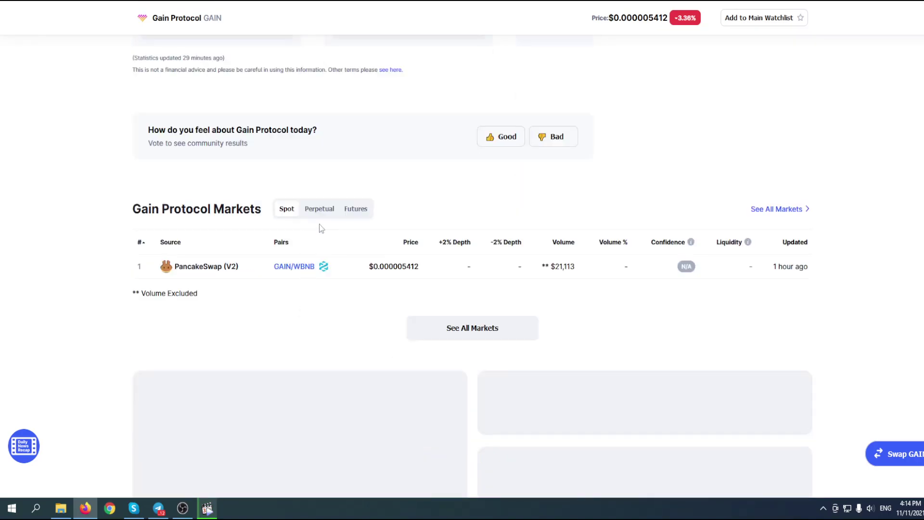
{"action": "mouse_move", "coordinate": [691, 241]}
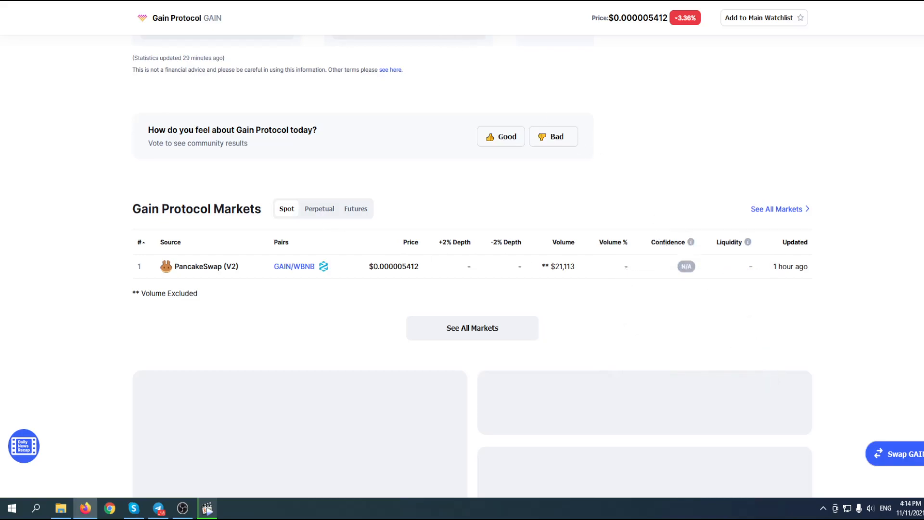
{"action": "mouse_move", "coordinate": [254, 189]}
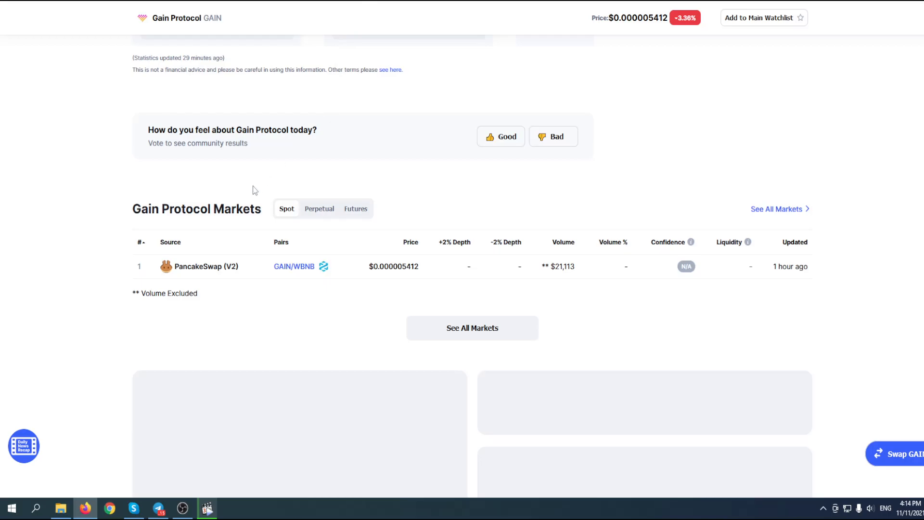
{"action": "scroll", "scroll_direction": "up", "scroll_amount": 3}
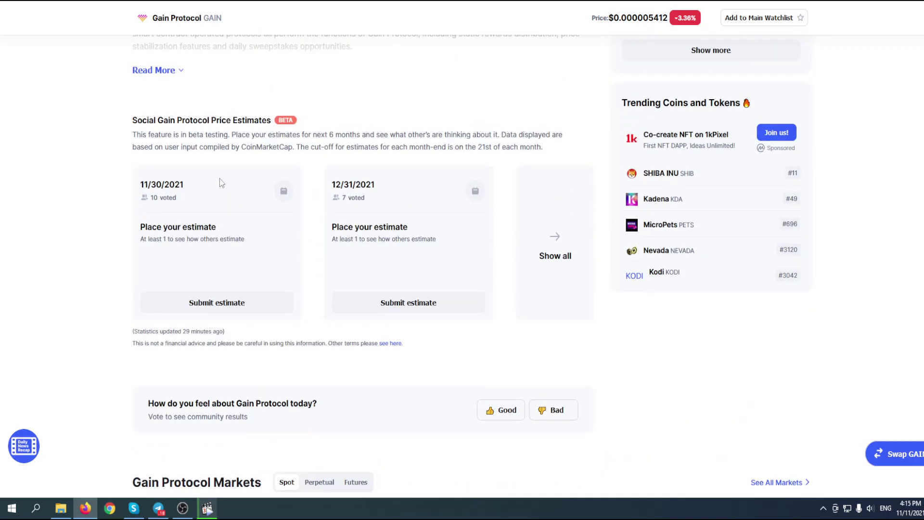
{"action": "scroll", "scroll_direction": "up", "scroll_amount": 3}
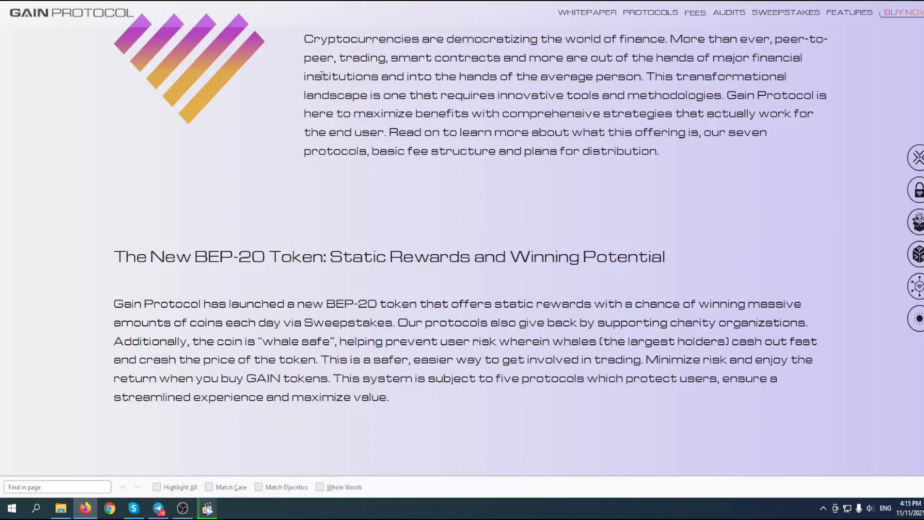
{"action": "scroll", "scroll_direction": "down", "scroll_amount": 3}
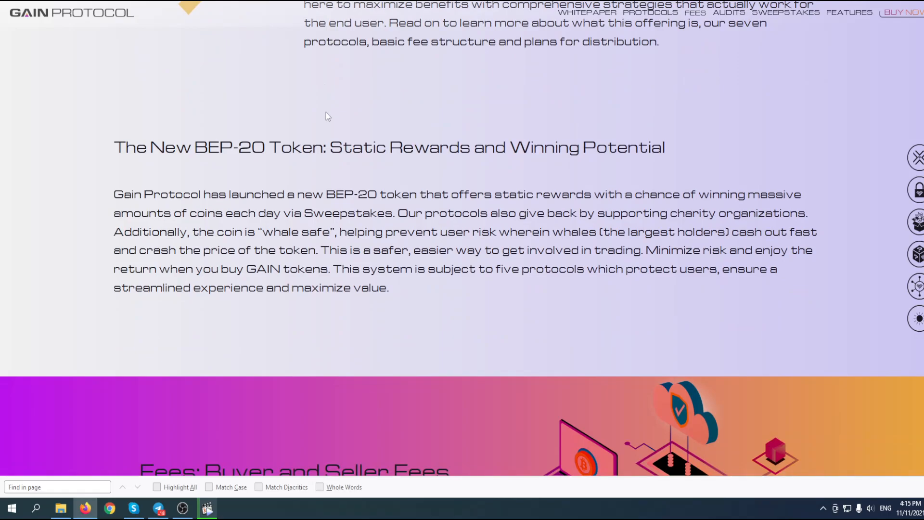
{"action": "mouse_move", "coordinate": [362, 164]}
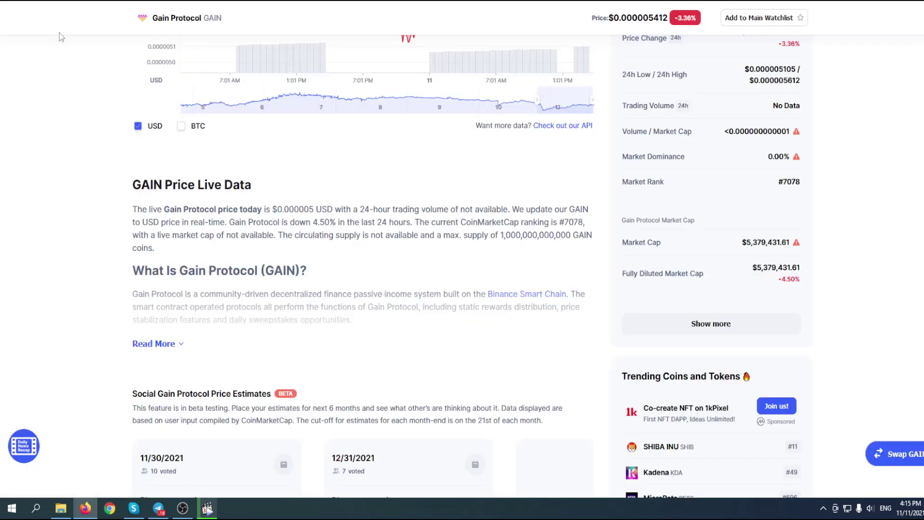
- Switch the Gain Protocol to USD chart to the 1Y range, then to 1M
{"action": "scroll", "scroll_direction": "up", "scroll_amount": 3}
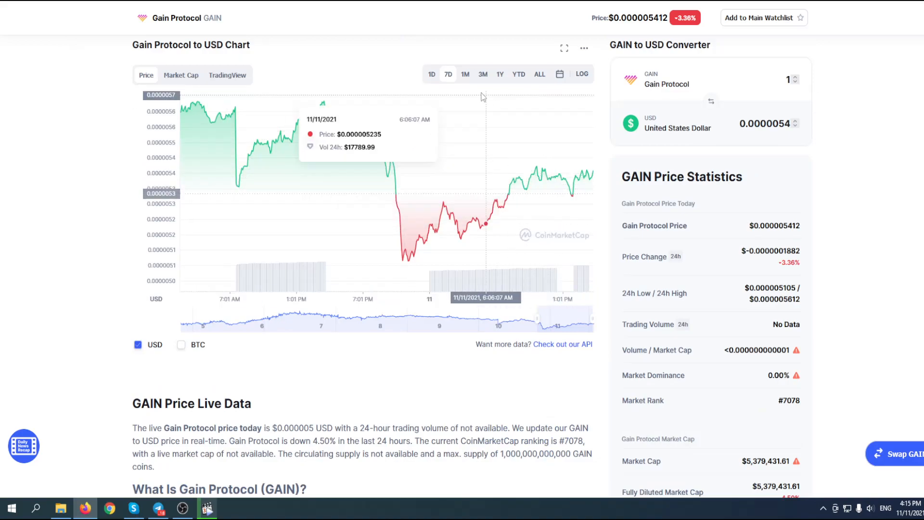
{"action": "left_click", "coordinate": [500, 75]}
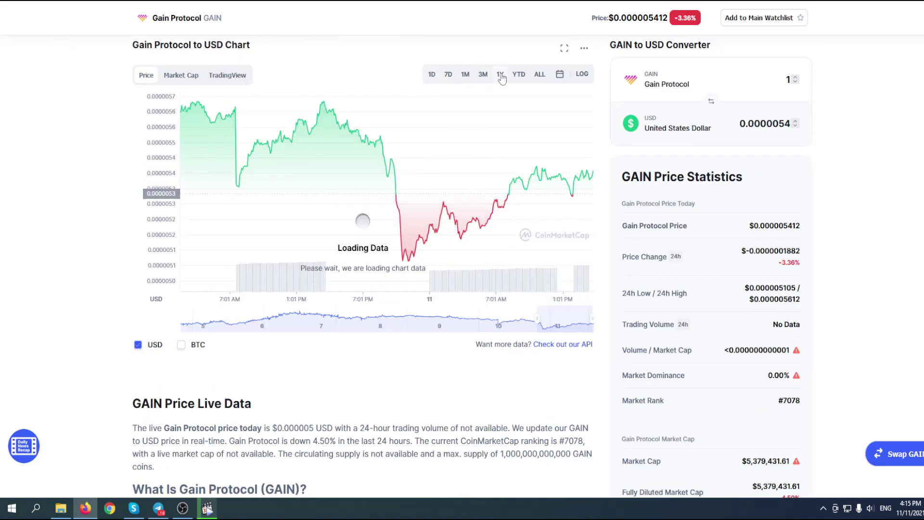
{"action": "left_click", "coordinate": [499, 74]}
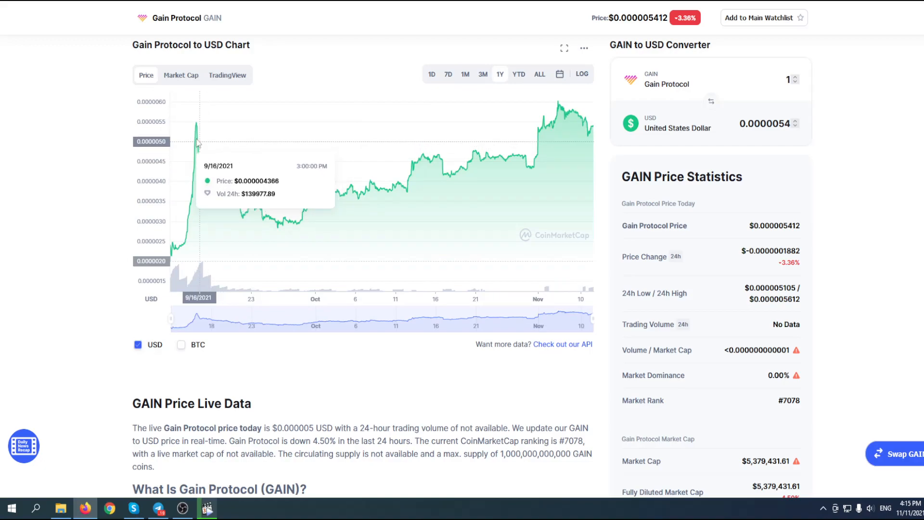
{"action": "mouse_move", "coordinate": [544, 87]}
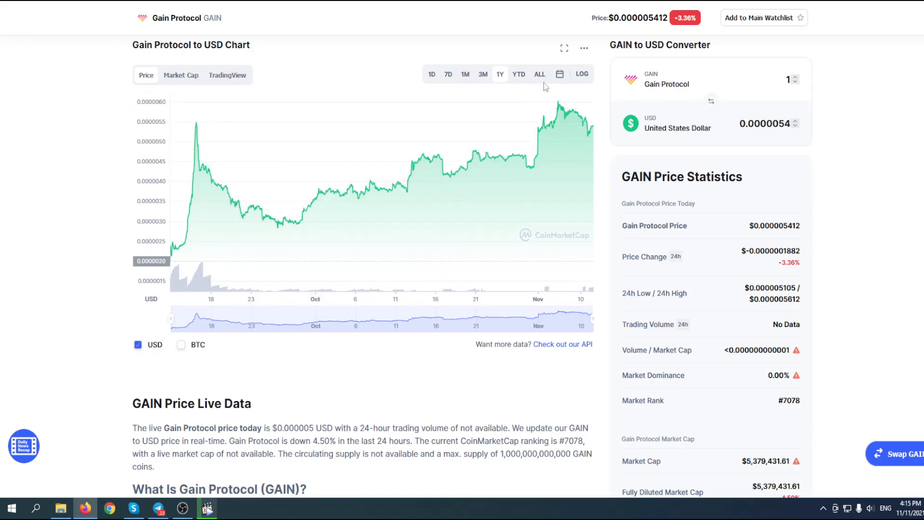
{"action": "mouse_move", "coordinate": [554, 103]}
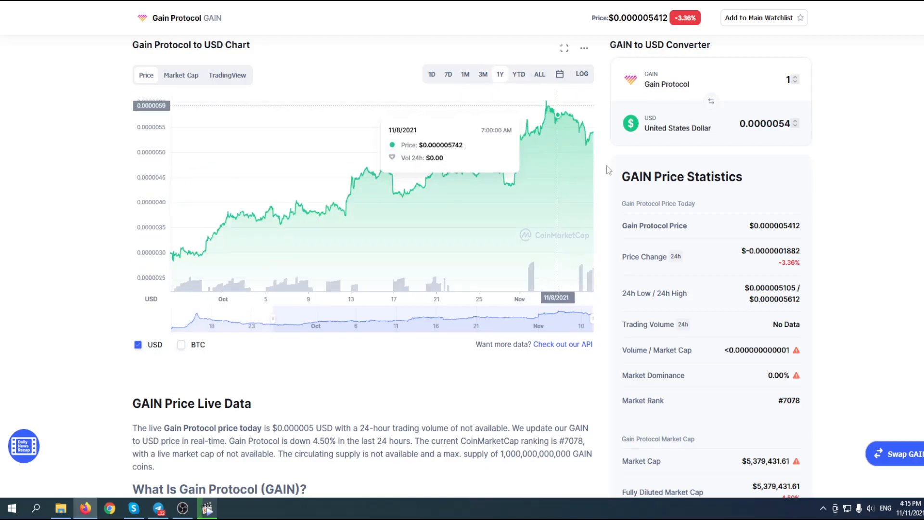
{"action": "scroll", "scroll_direction": "up", "scroll_amount": 3}
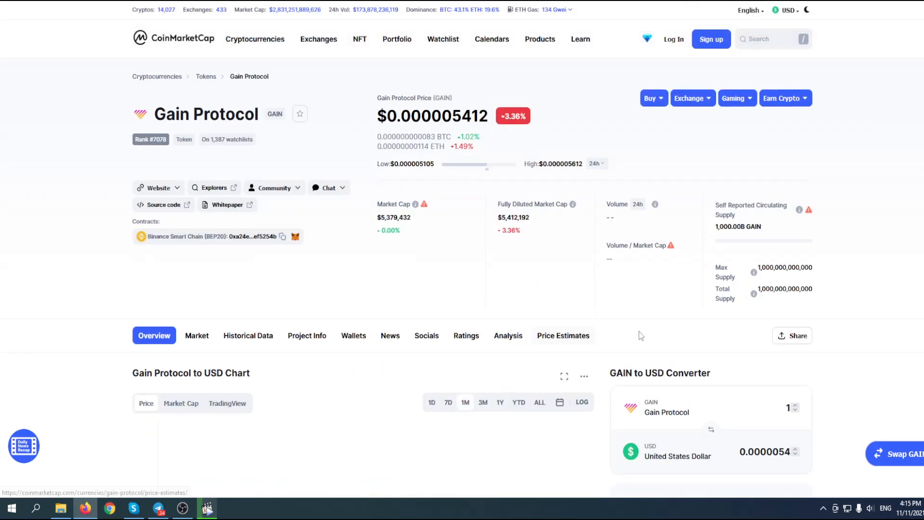
{"action": "scroll", "scroll_direction": "down", "scroll_amount": 3}
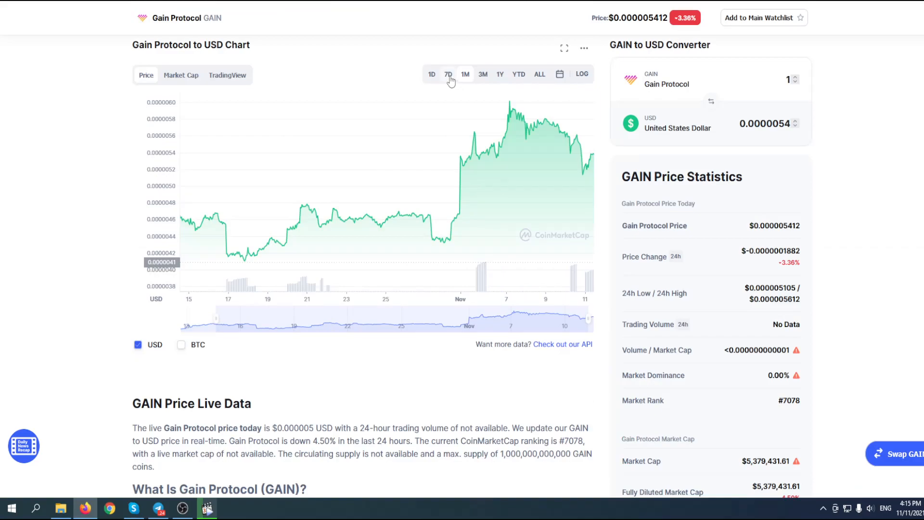
- Switch the chart to 7D to review recent swings, then scroll back up to the overview
{"action": "left_click", "coordinate": [448, 74]}
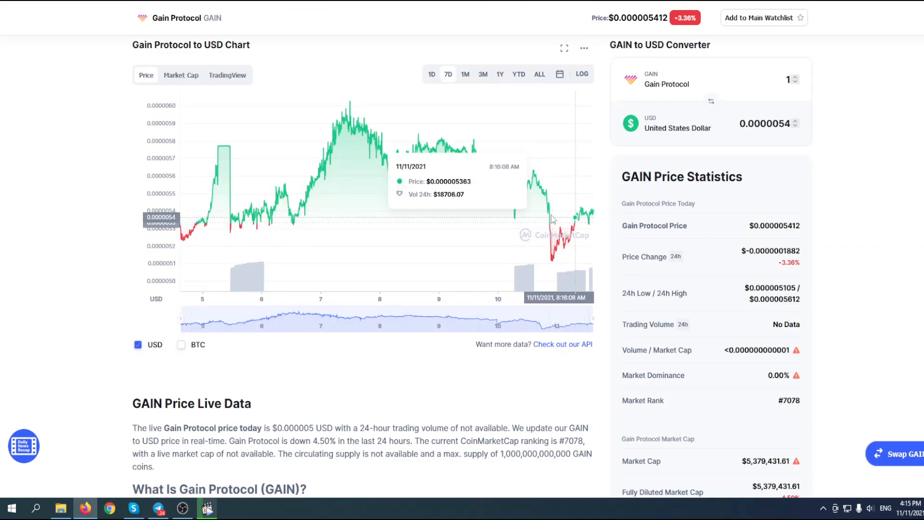
{"action": "mouse_move", "coordinate": [553, 263]}
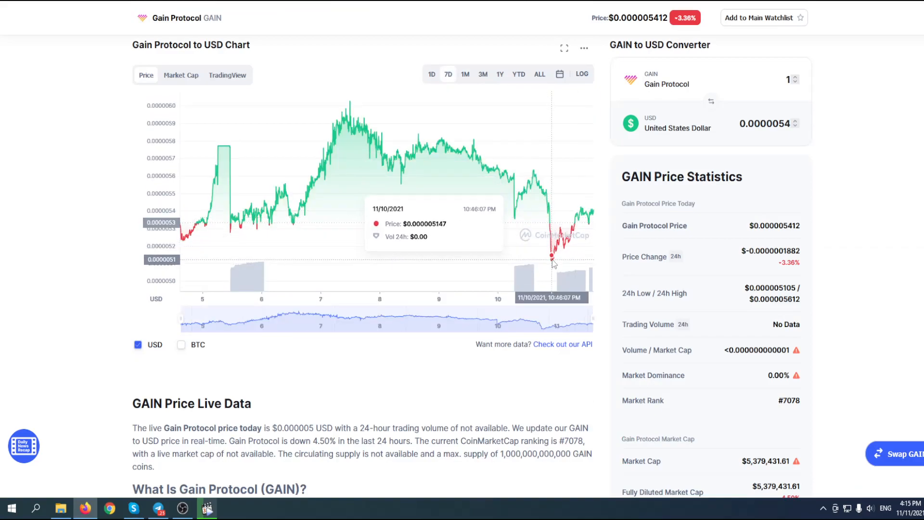
{"action": "mouse_move", "coordinate": [531, 227]}
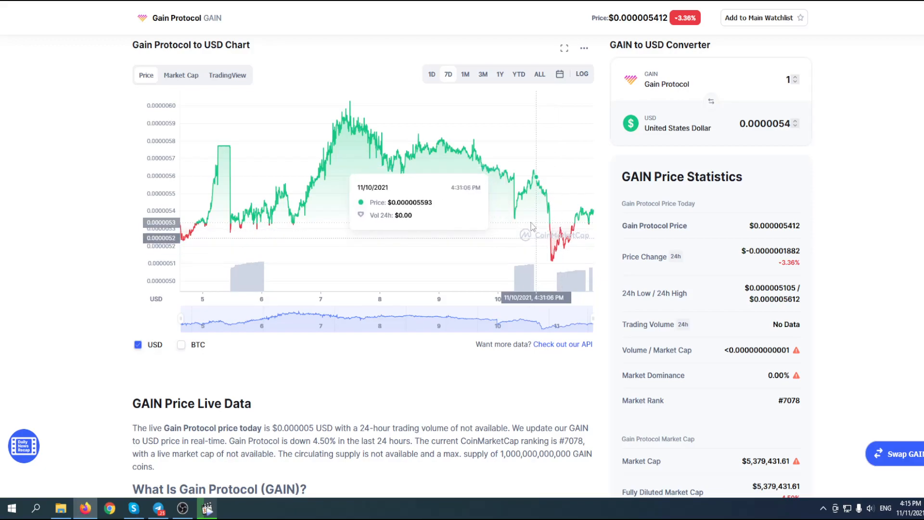
{"action": "mouse_move", "coordinate": [532, 227]}
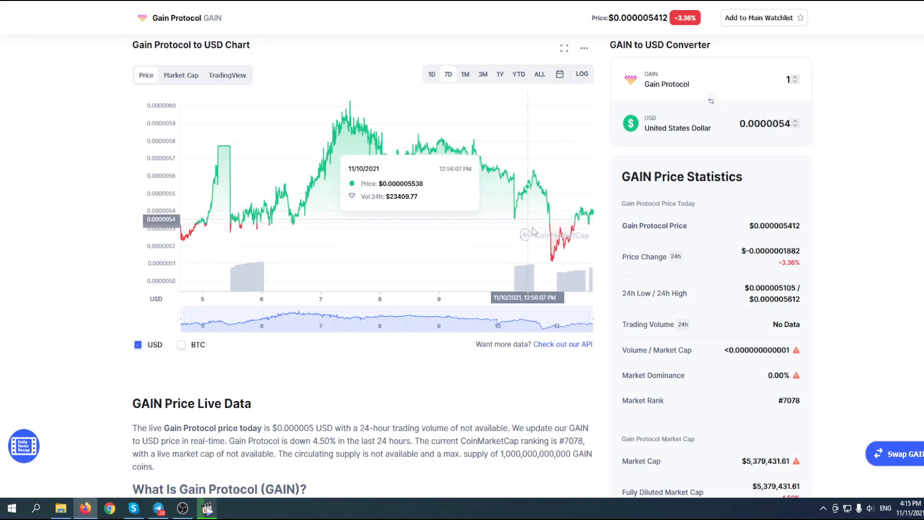
{"action": "mouse_move", "coordinate": [538, 217]}
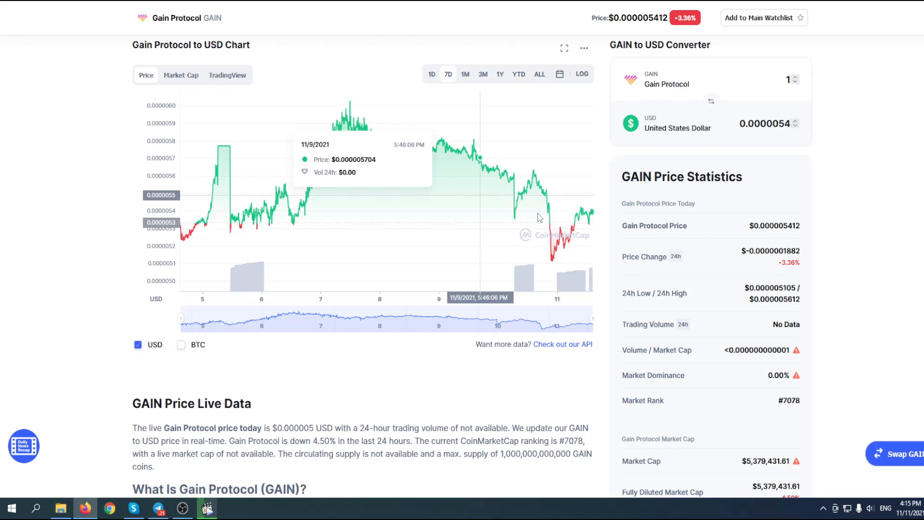
{"action": "mouse_move", "coordinate": [582, 244]}
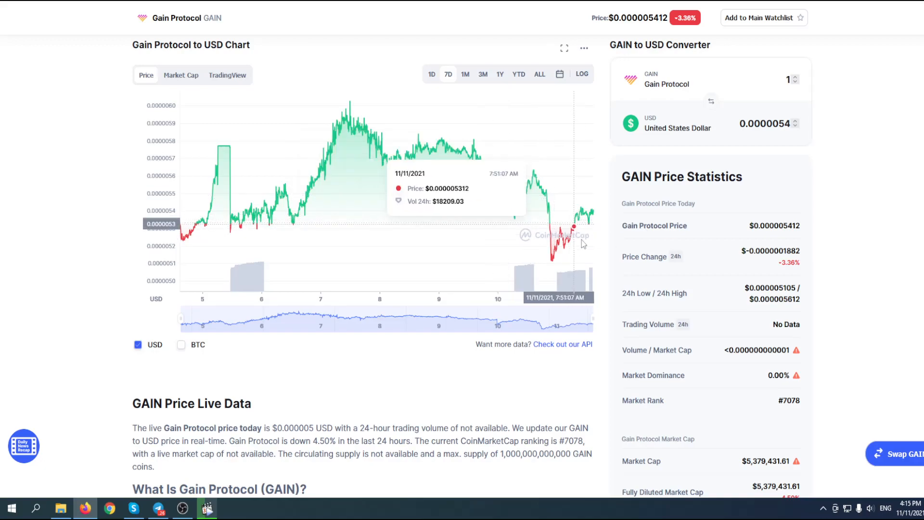
{"action": "mouse_move", "coordinate": [591, 255]}
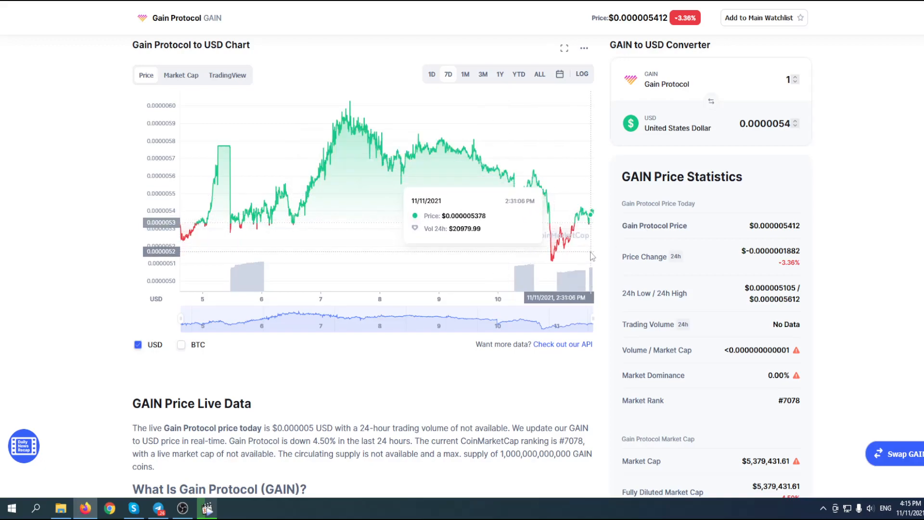
{"action": "mouse_move", "coordinate": [586, 266]}
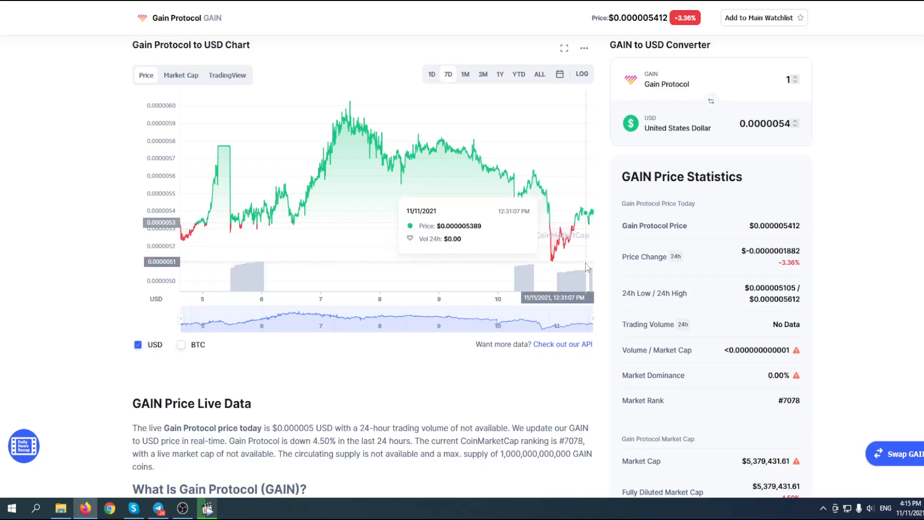
{"action": "mouse_move", "coordinate": [687, 217]}
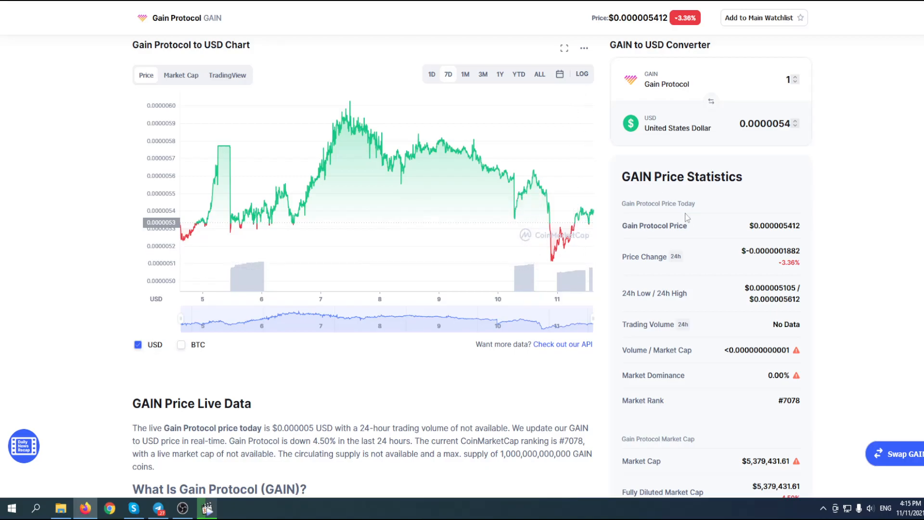
{"action": "scroll", "scroll_direction": "up", "scroll_amount": 3}
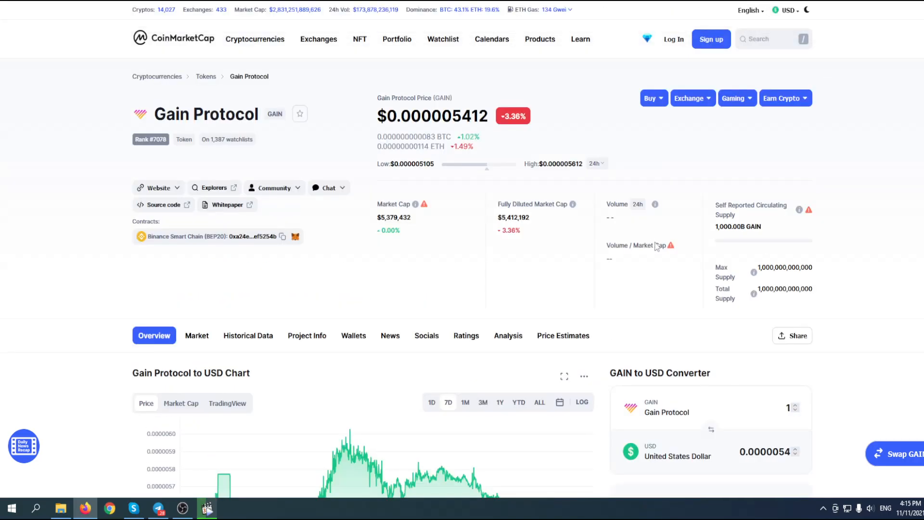
{"action": "mouse_move", "coordinate": [656, 266]}
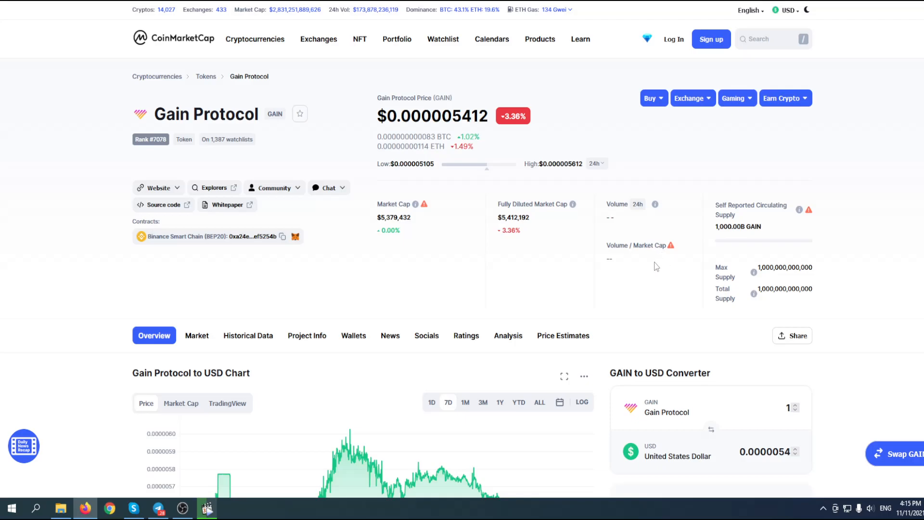